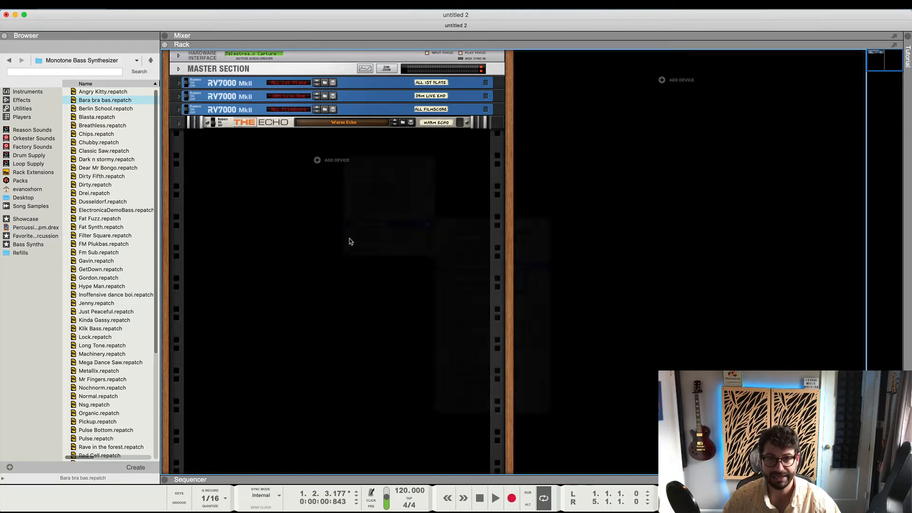
Load Bara bra bas.repatch into a Monotone, add a Matrix sequencer and start playback
{"action": "double_click", "coordinate": [104, 100]}
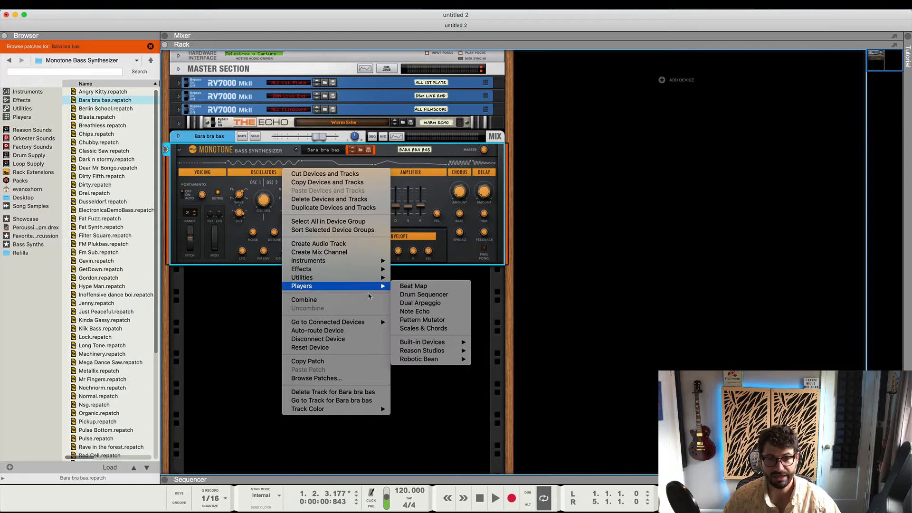
{"action": "mouse_move", "coordinate": [302, 277]}
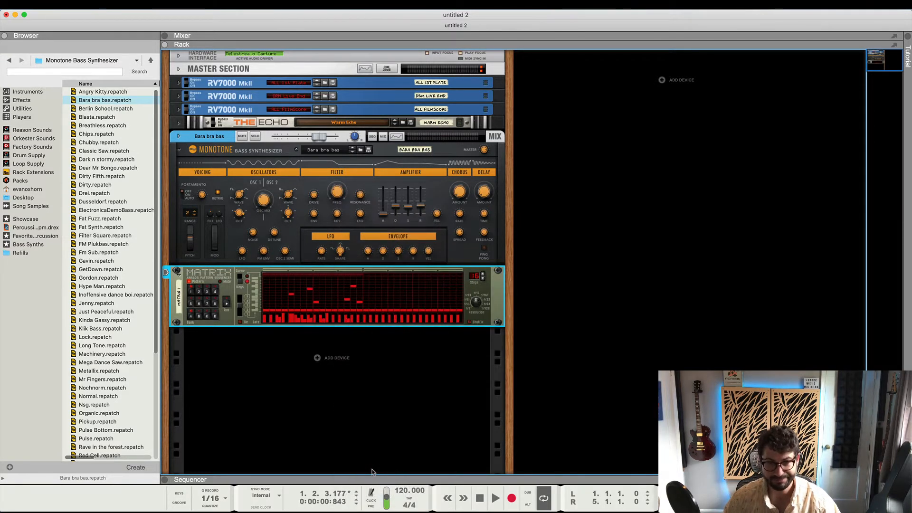
{"action": "left_click", "coordinate": [494, 498]}
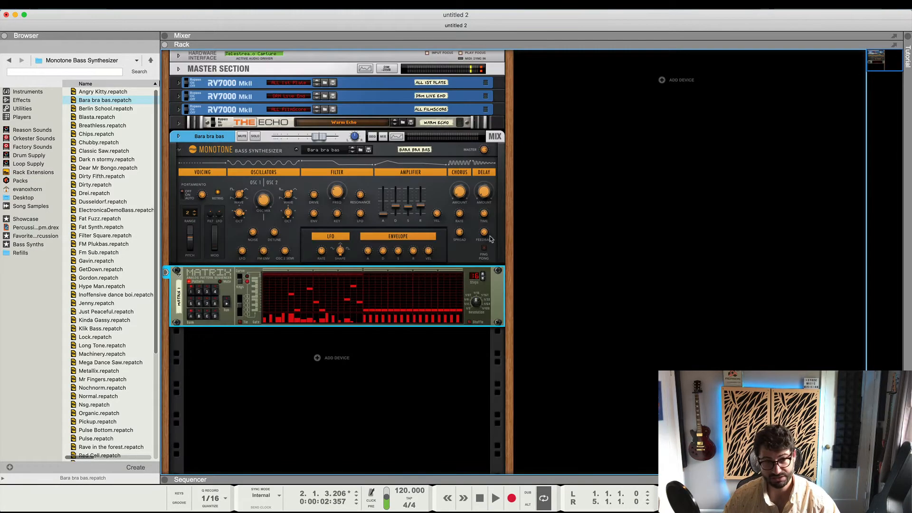
{"action": "left_click", "coordinate": [495, 498]}
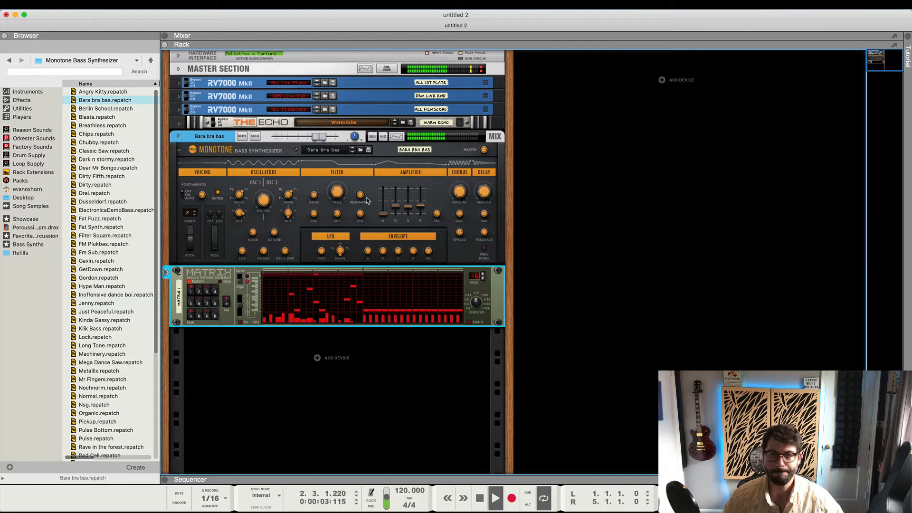
{"action": "left_click", "coordinate": [479, 499]}
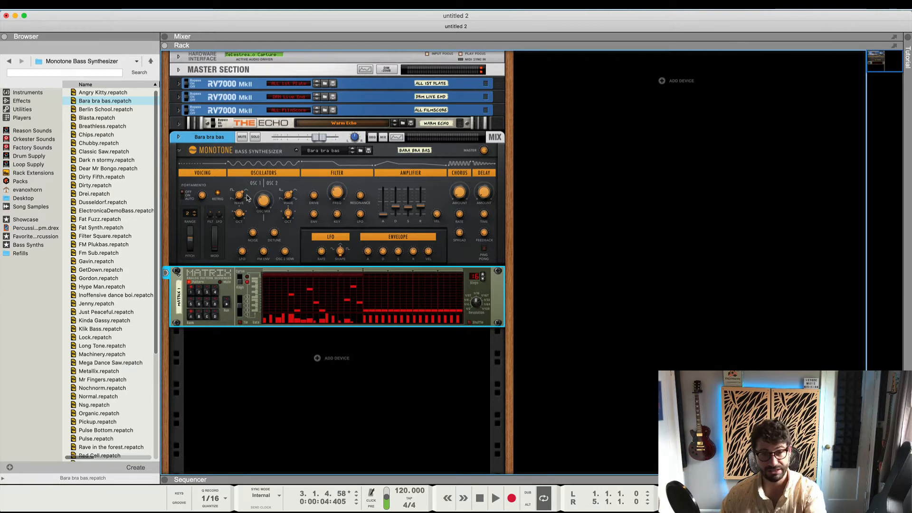
{"action": "mouse_move", "coordinate": [224, 200]}
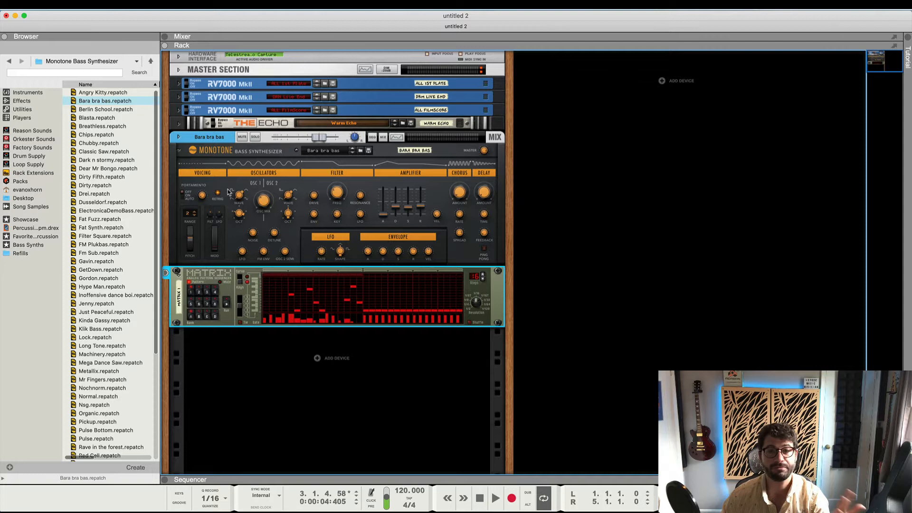
{"action": "mouse_move", "coordinate": [246, 194]}
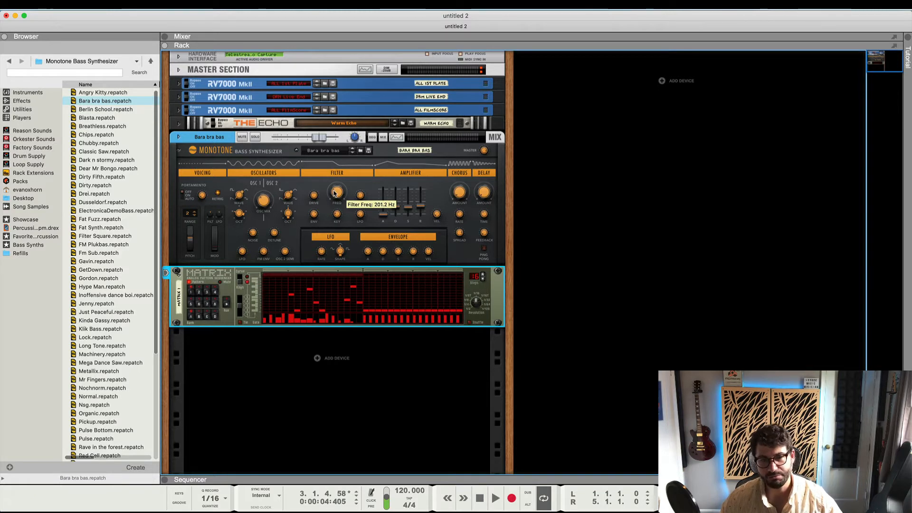
Sweep Monotone's Filter Freq up through 1.96 kHz to 4.59 kHz and back down to about 183 Hz
{"action": "left_click", "coordinate": [495, 499]}
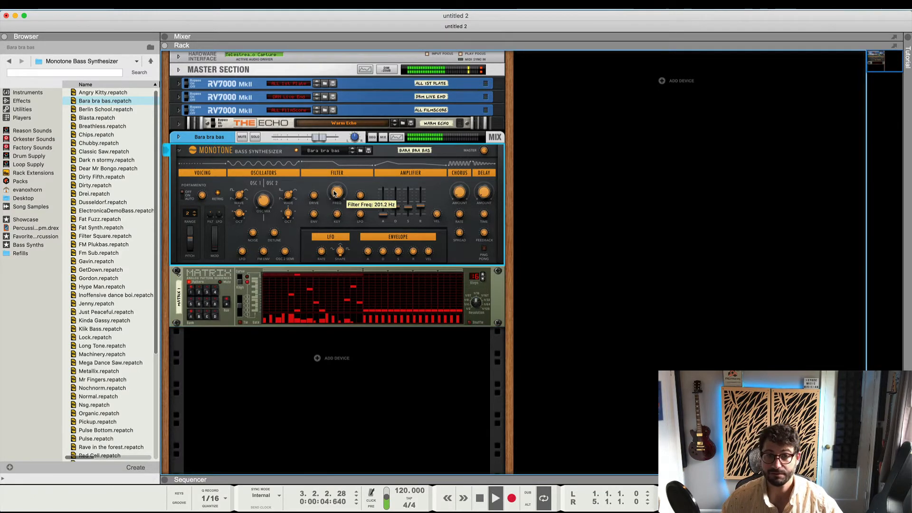
{"action": "left_click_drag", "start_coordinate": [336, 194], "coordinate": [340, 183]}
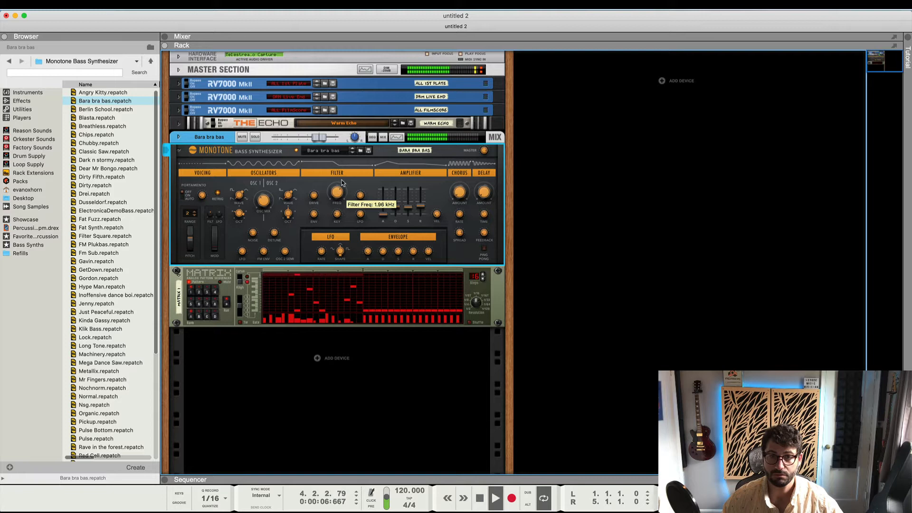
{"action": "left_click_drag", "start_coordinate": [334, 194], "coordinate": [334, 180]}
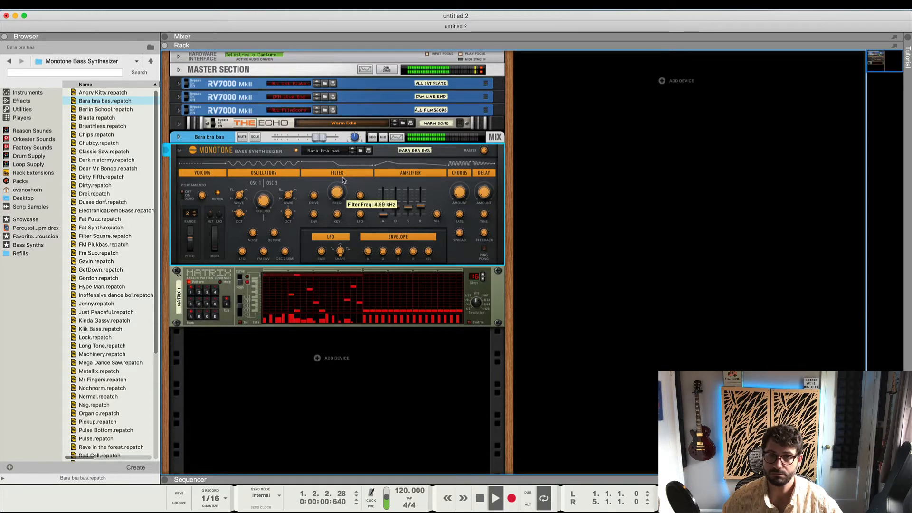
{"action": "left_click_drag", "start_coordinate": [337, 193], "coordinate": [334, 200]}
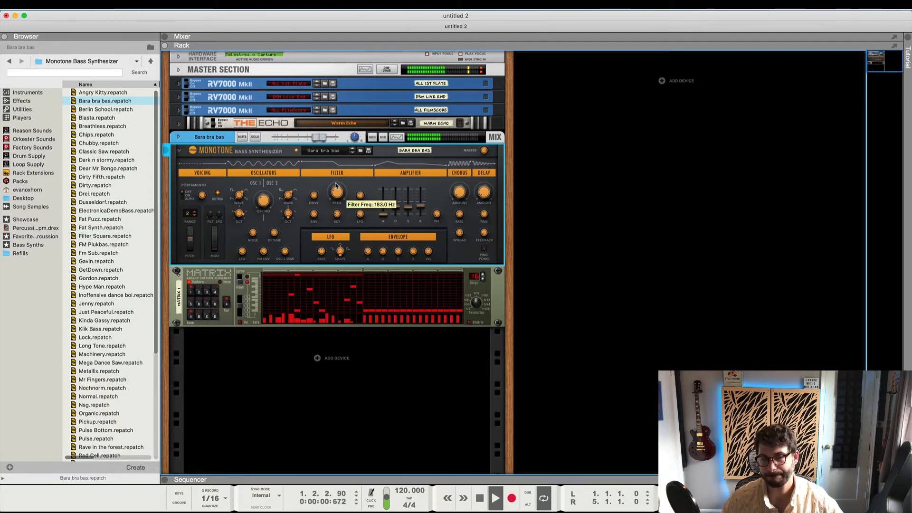
{"action": "left_click_drag", "start_coordinate": [337, 195], "coordinate": [337, 181]}
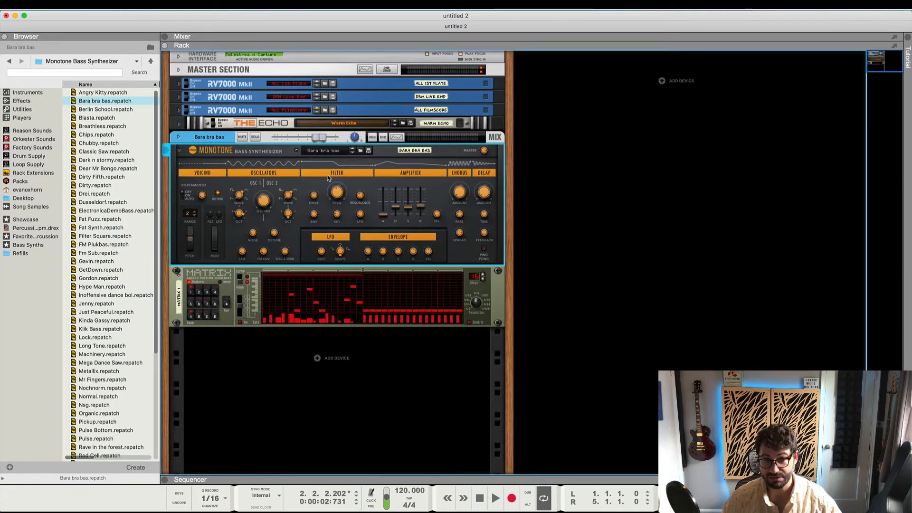
{"action": "mouse_move", "coordinate": [337, 208]}
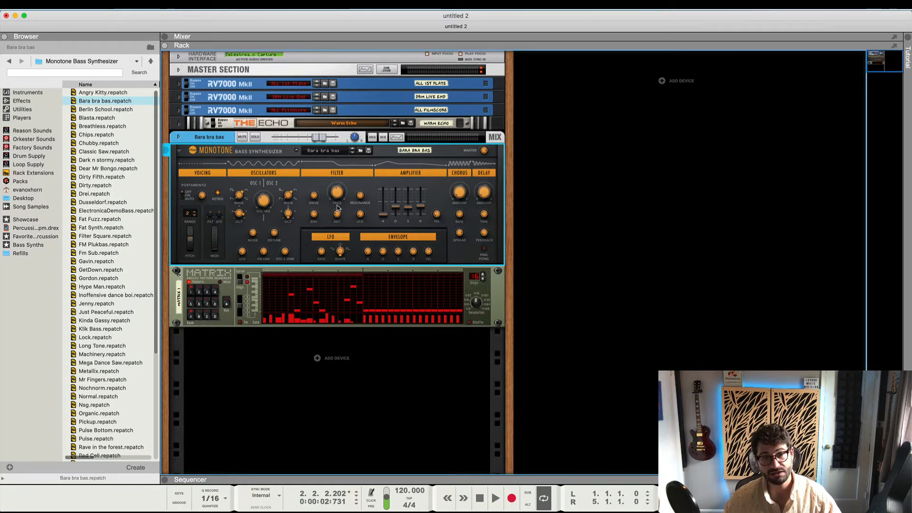
{"action": "mouse_move", "coordinate": [361, 220]}
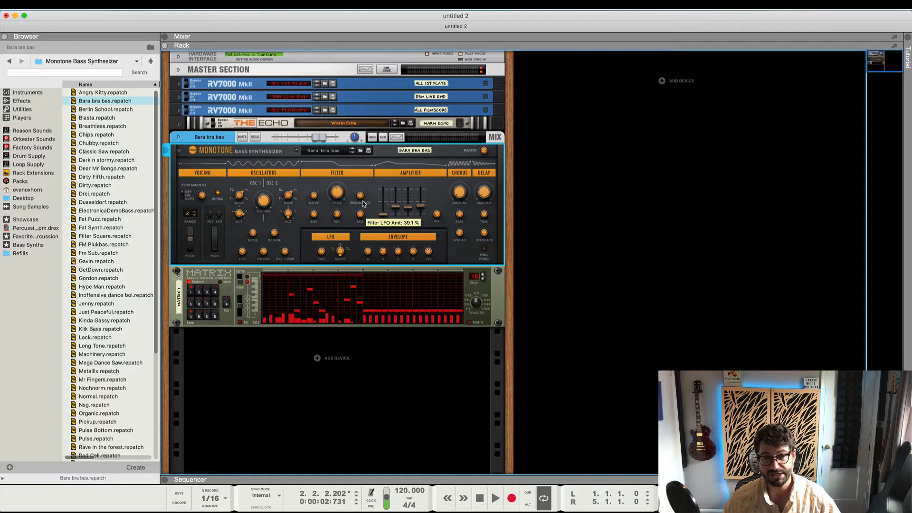
{"action": "mouse_move", "coordinate": [312, 256]}
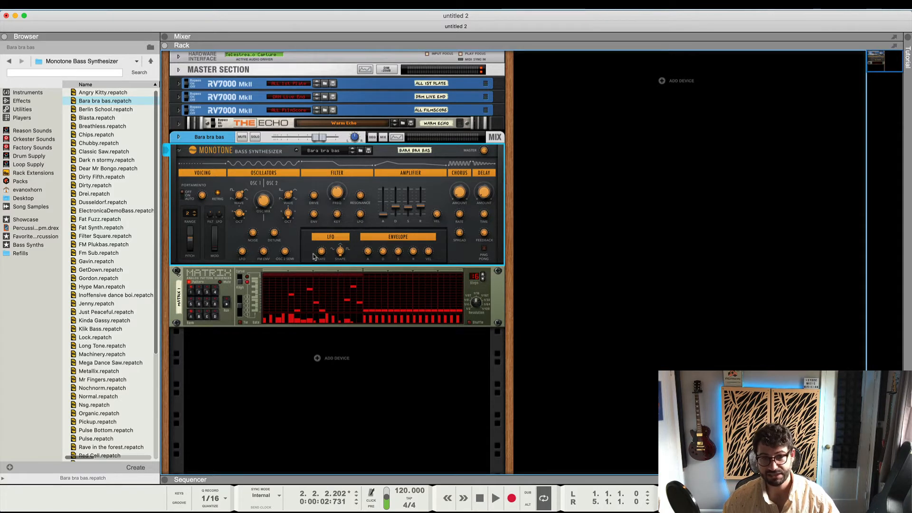
{"action": "mouse_move", "coordinate": [359, 219]}
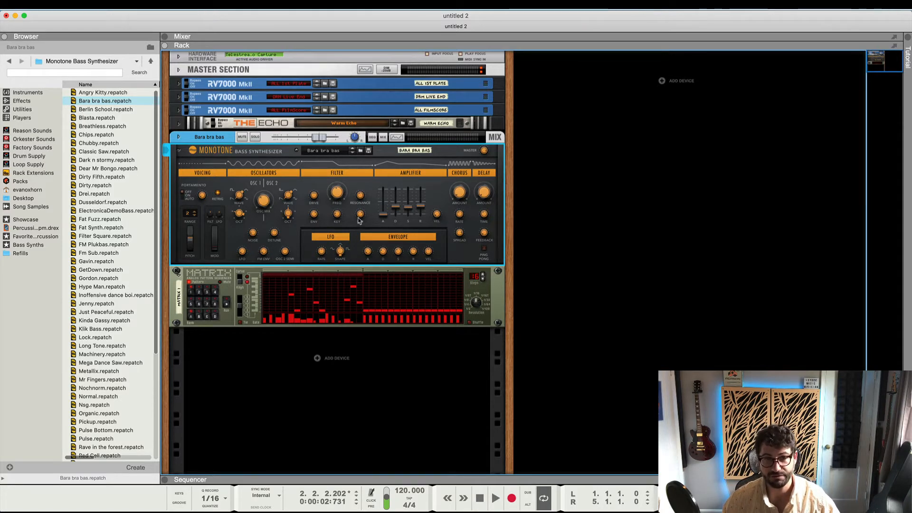
Set the Monotone's Filter LFO Amt to about 39%
{"action": "left_click", "coordinate": [495, 499]}
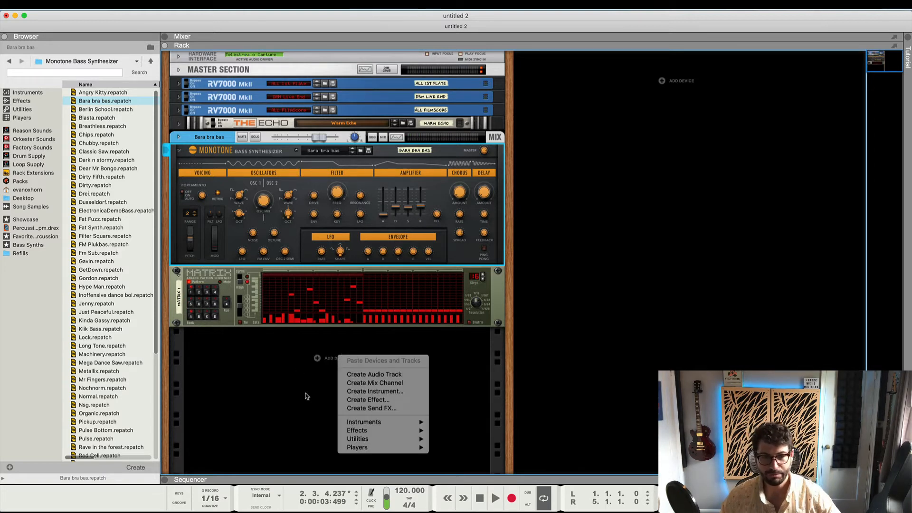
{"action": "mouse_move", "coordinate": [364, 421]}
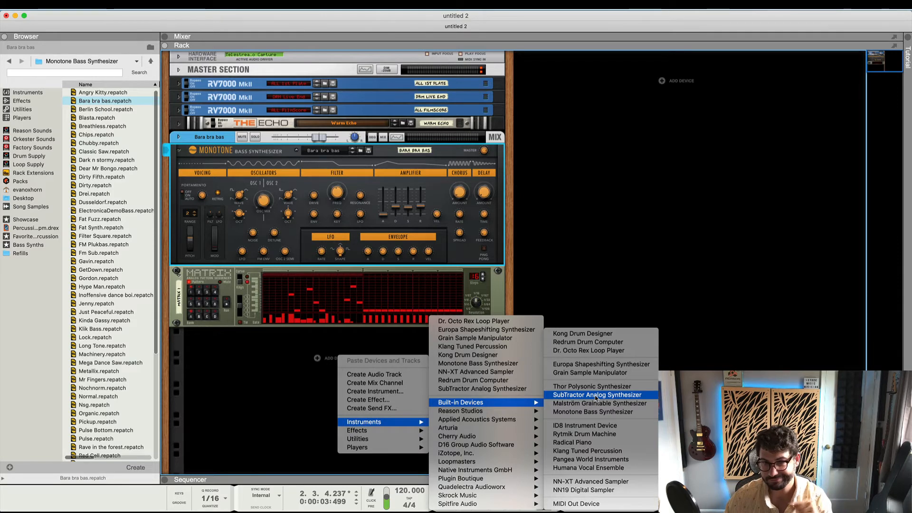
{"action": "mouse_move", "coordinate": [592, 385]}
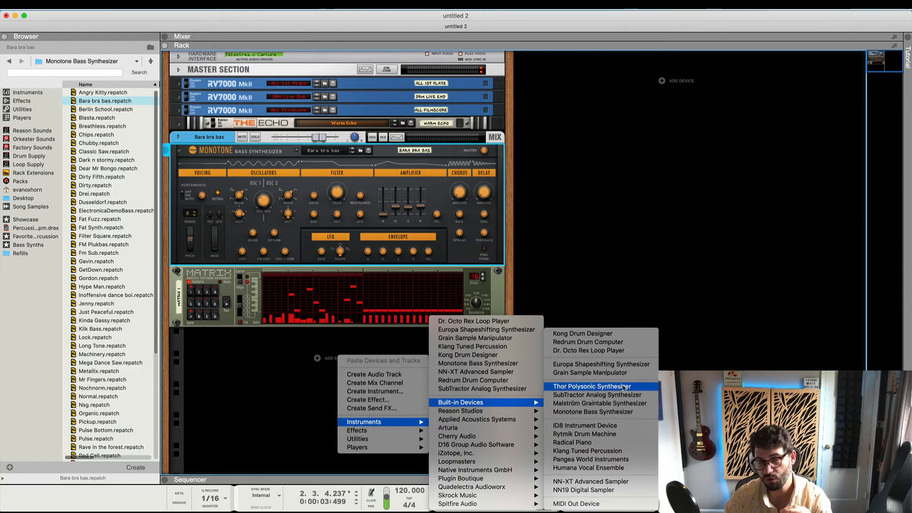
Add a Thor Polysonic Synthesizer and a Spider CV Merger & Splitter below the Matrix
{"action": "left_click", "coordinate": [590, 386]}
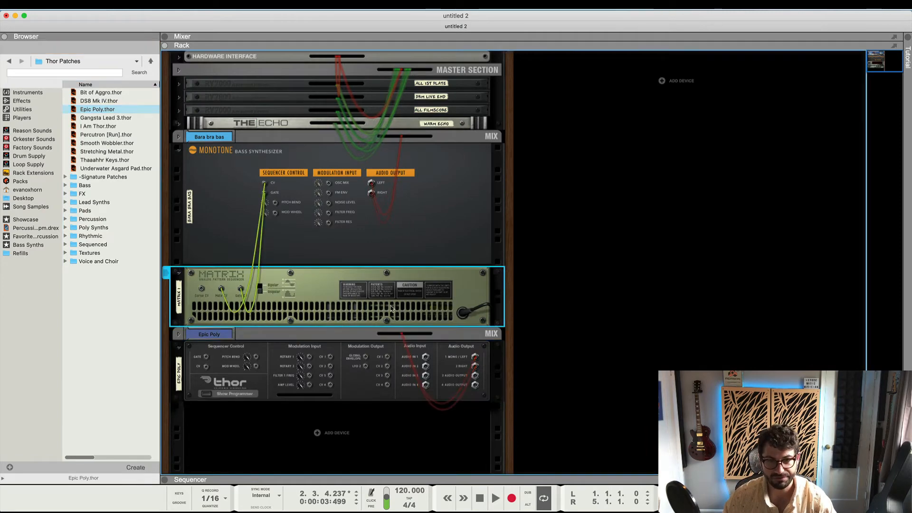
{"action": "right_click", "coordinate": [389, 302]}
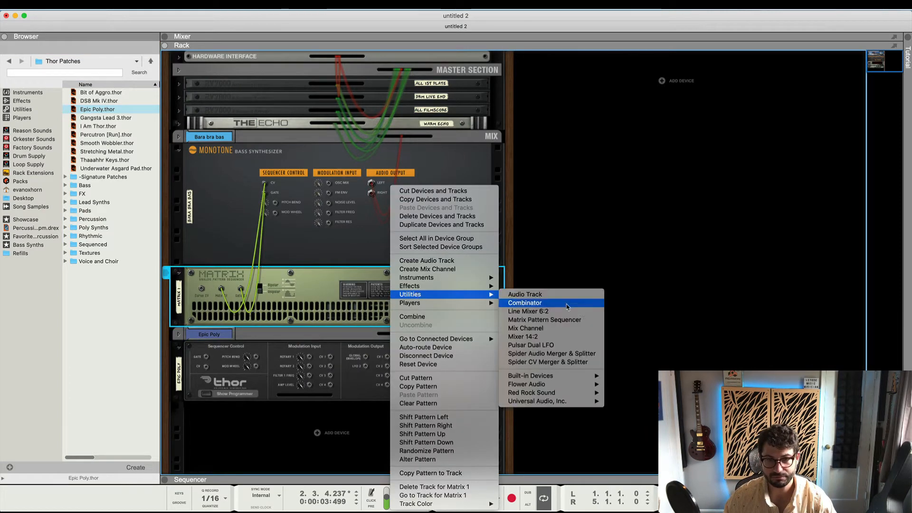
{"action": "left_click", "coordinate": [547, 362]}
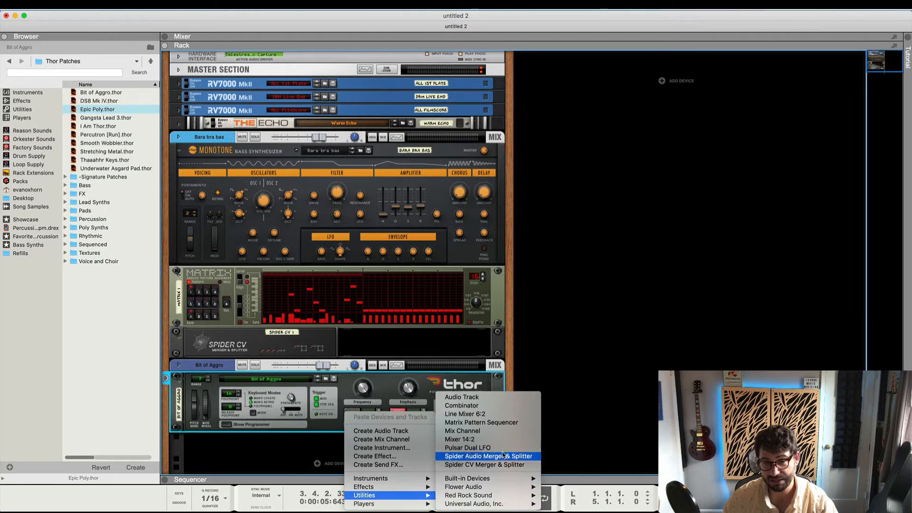
{"action": "mouse_move", "coordinate": [467, 447]}
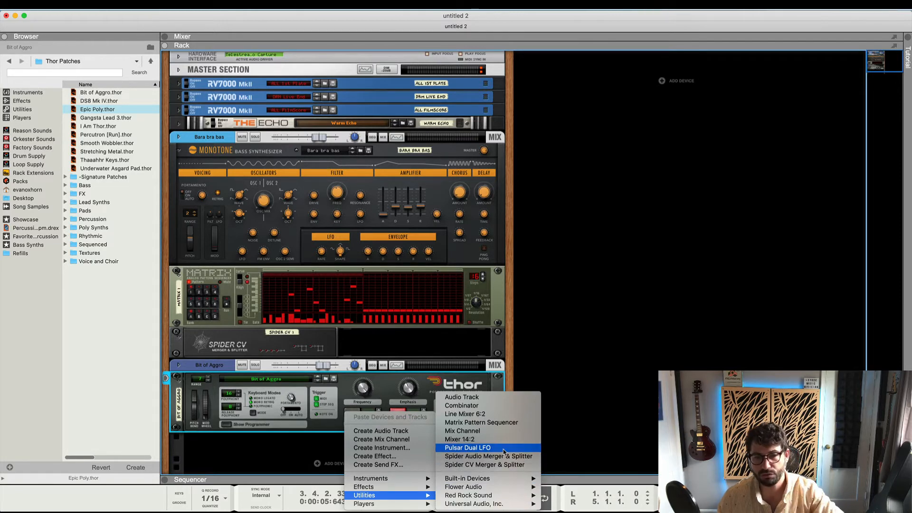
Add a Pulsar dual LFO, set LFO 1 level to about 53% and Monotone cutoff near 472 Hz
{"action": "left_click", "coordinate": [466, 448]}
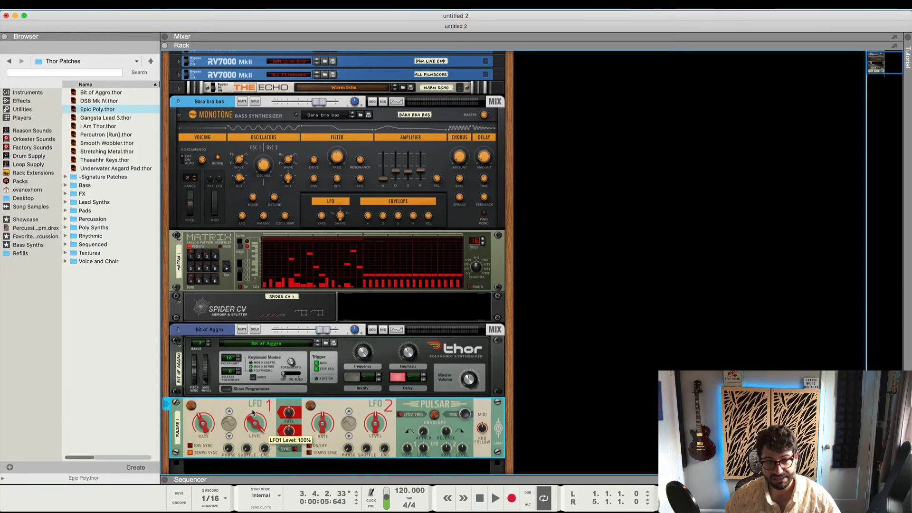
{"action": "left_click_drag", "start_coordinate": [254, 419], "coordinate": [255, 441]}
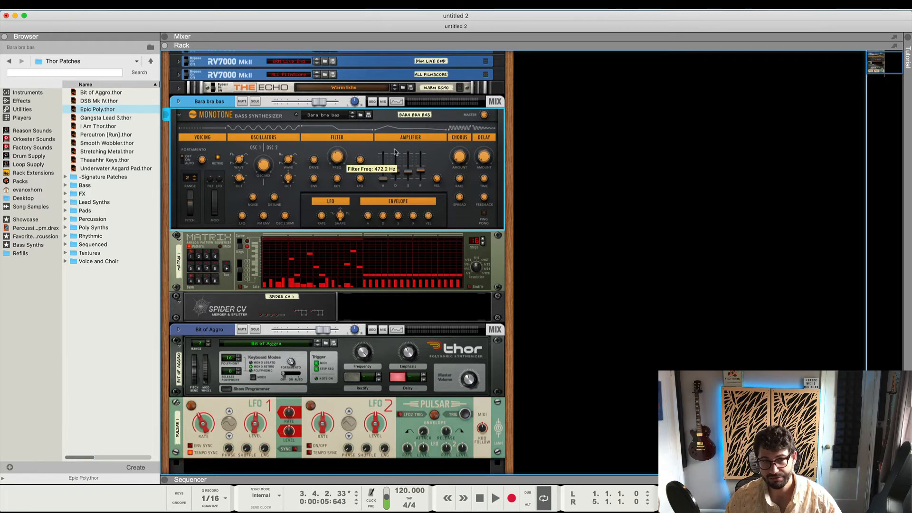
{"action": "left_click_drag", "start_coordinate": [337, 161], "coordinate": [337, 150]}
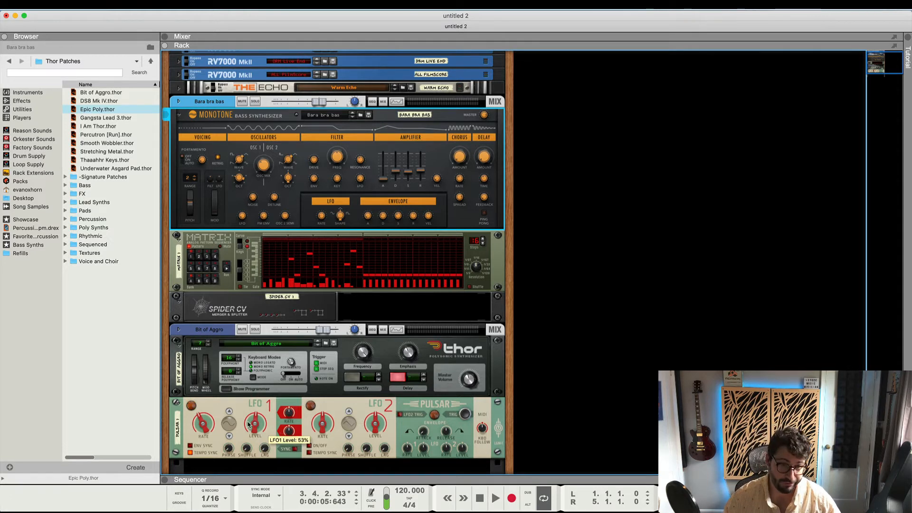
{"action": "mouse_move", "coordinate": [239, 415]}
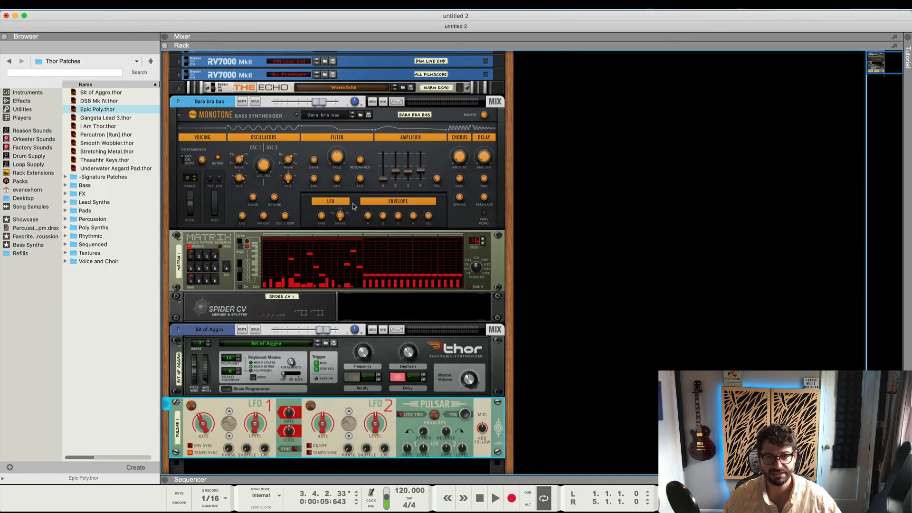
Turn Thor's Rotary 1 to about 93, pick a new LFO 1 waveform on Pulsar and play
{"action": "left_click_drag", "start_coordinate": [362, 352], "coordinate": [364, 349]}
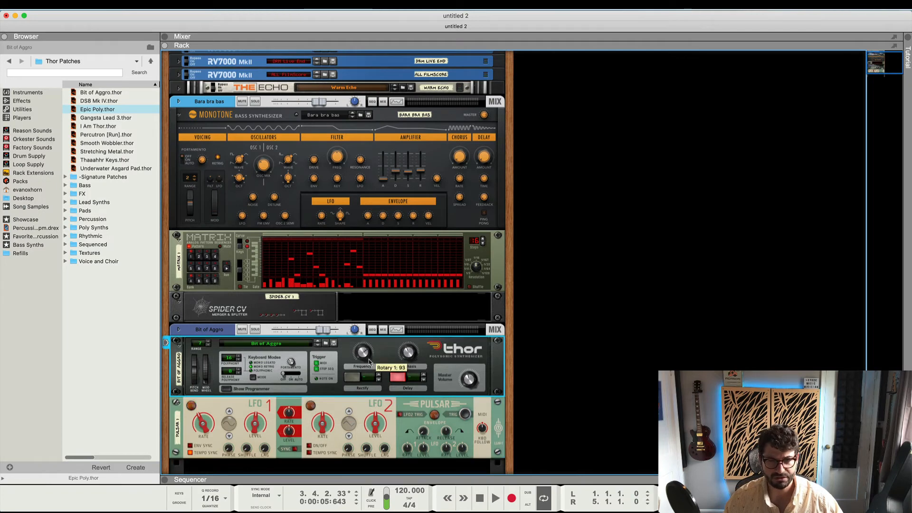
{"action": "left_click_drag", "start_coordinate": [362, 351], "coordinate": [361, 345]}
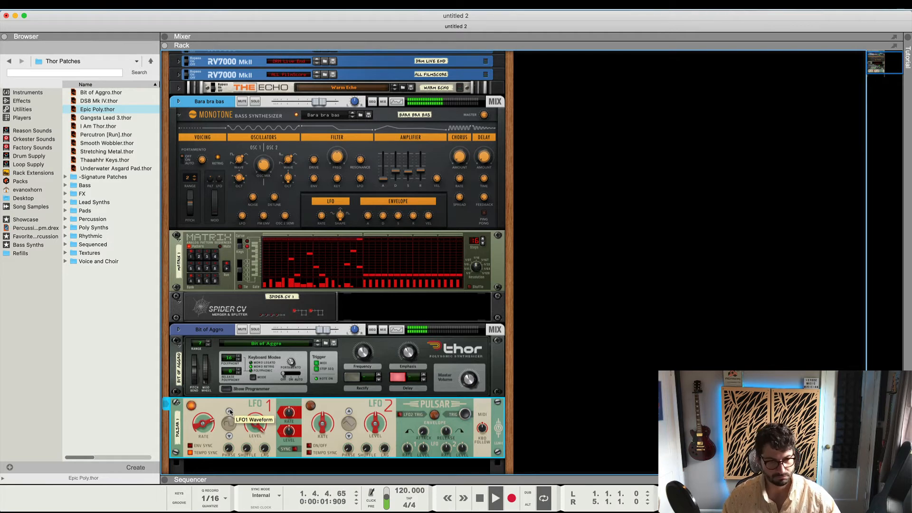
{"action": "left_click_drag", "start_coordinate": [201, 419], "coordinate": [201, 427]}
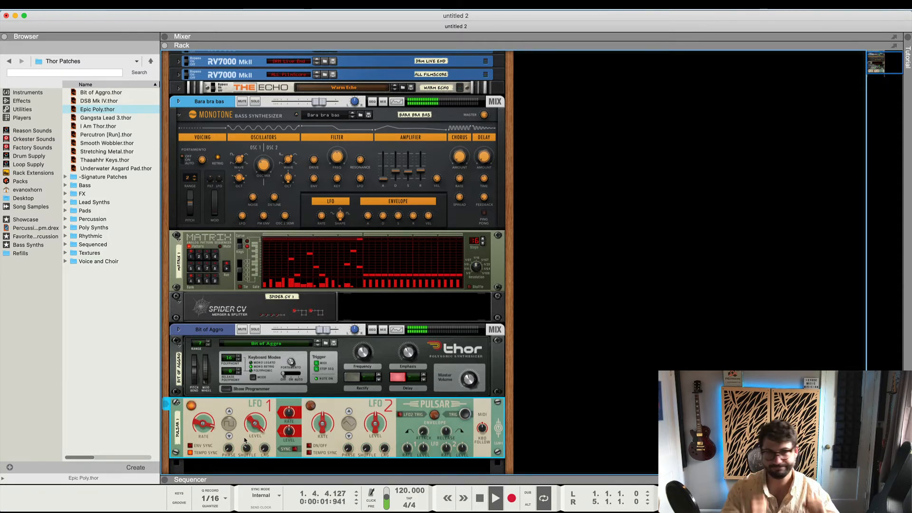
{"action": "left_click", "coordinate": [496, 498]}
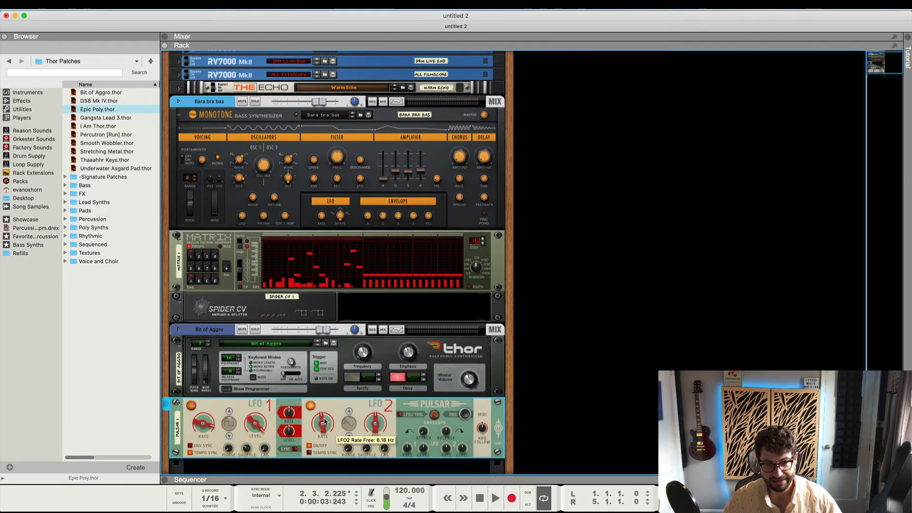
Set Pulsar LFO 2 to about 8 Hz free rate, a different waveform and 50% level
{"action": "left_click_drag", "start_coordinate": [320, 419], "coordinate": [320, 433]}
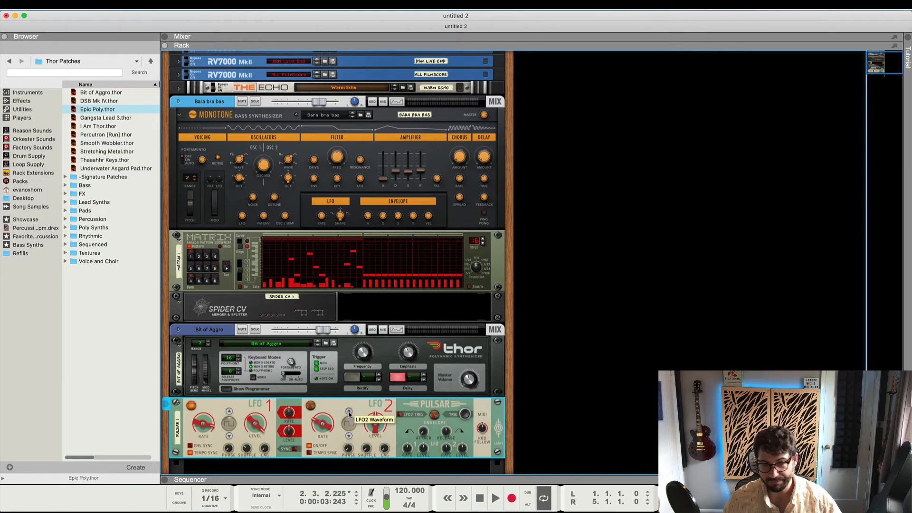
{"action": "left_click_drag", "start_coordinate": [372, 422], "coordinate": [372, 416]}
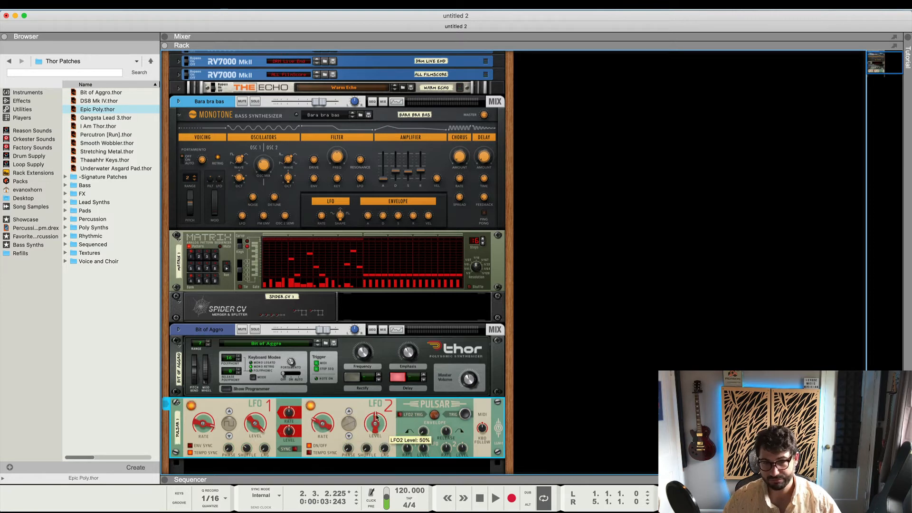
{"action": "left_click_drag", "start_coordinate": [375, 422], "coordinate": [375, 427]}
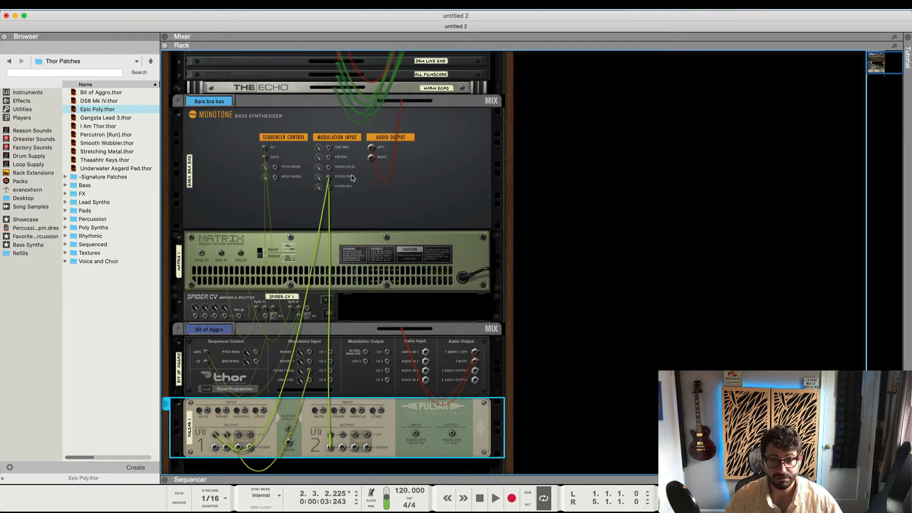
{"action": "mouse_move", "coordinate": [319, 378]}
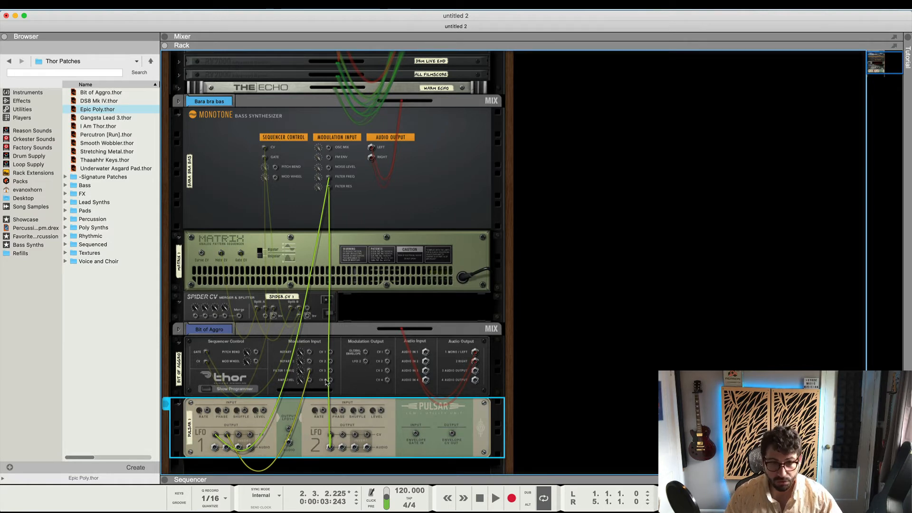
{"action": "mouse_move", "coordinate": [337, 354]}
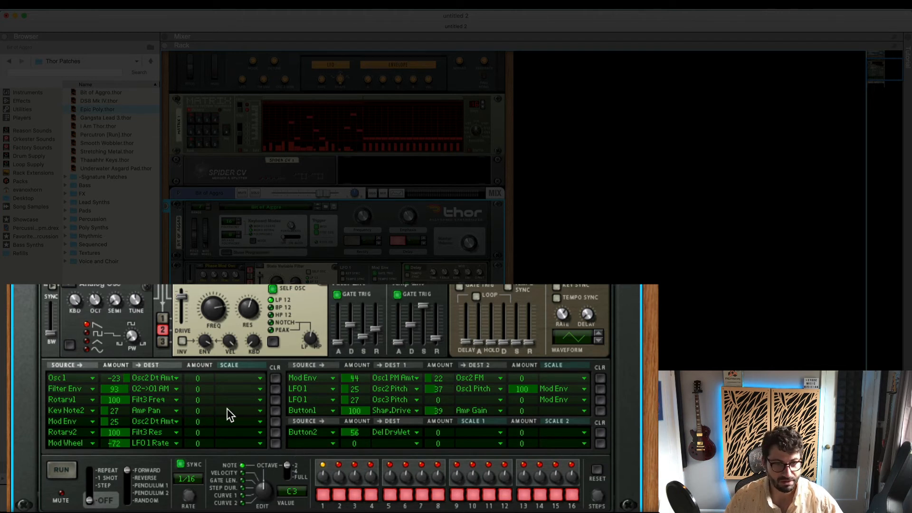
{"action": "mouse_move", "coordinate": [277, 378]}
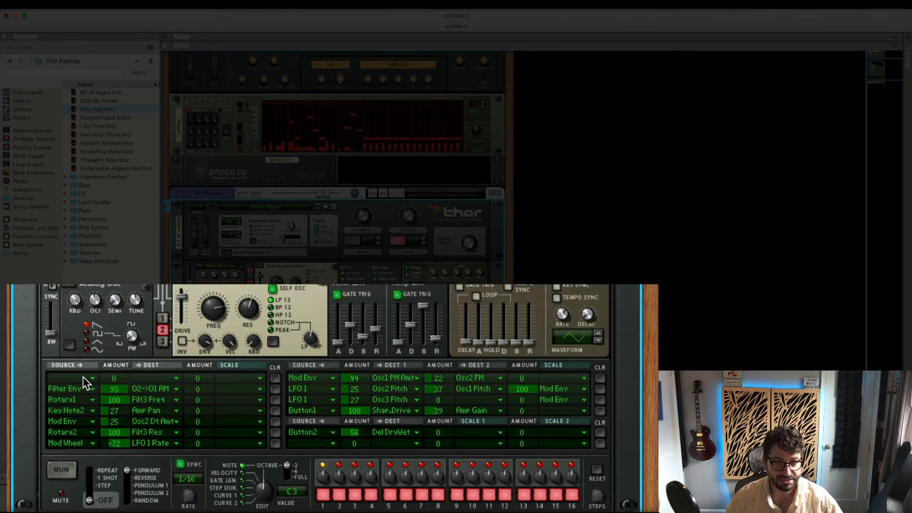
Route CV In 1 to Filter 3 Frequency in Thor's first modulation matrix row
{"action": "left_click", "coordinate": [90, 389]}
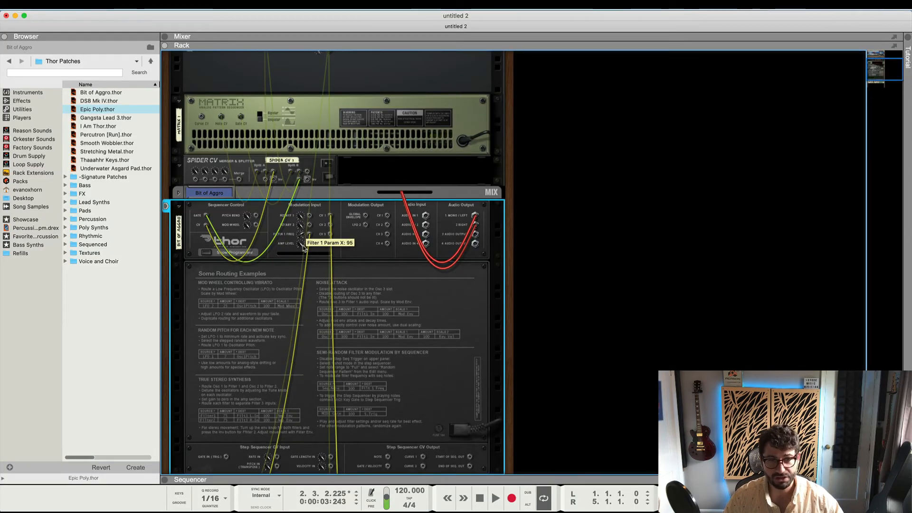
{"action": "mouse_move", "coordinate": [304, 190]}
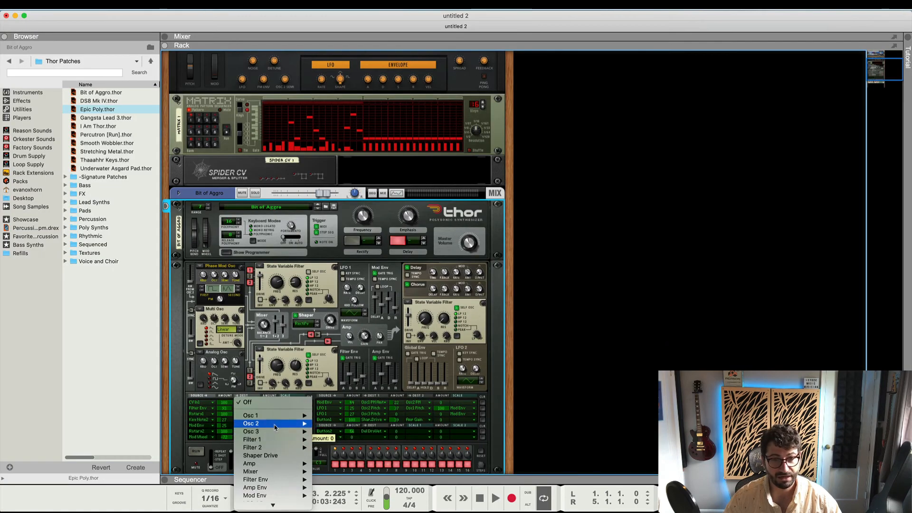
{"action": "mouse_move", "coordinate": [271, 447]}
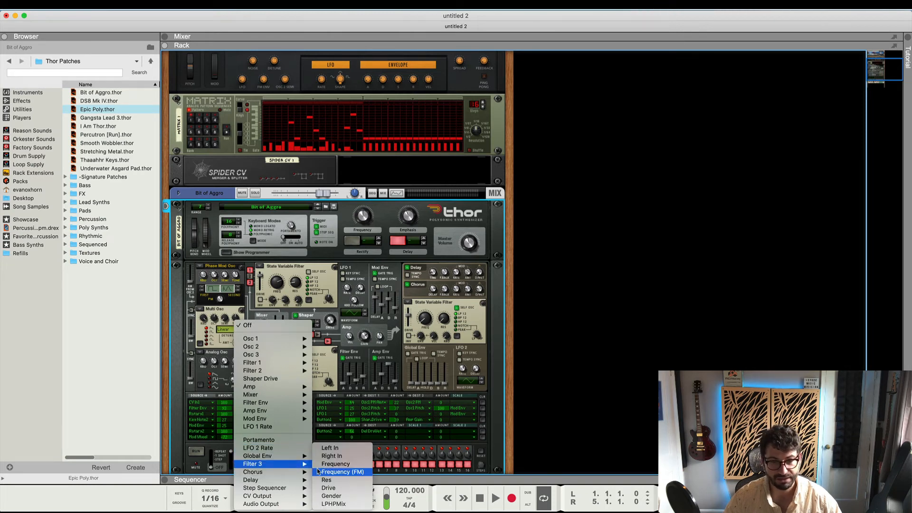
{"action": "left_click", "coordinate": [342, 472]}
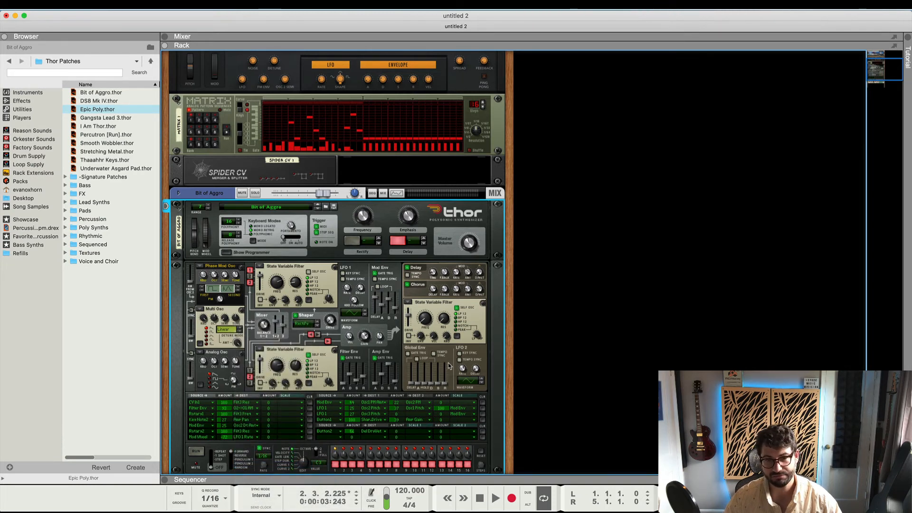
{"action": "mouse_move", "coordinate": [442, 323]}
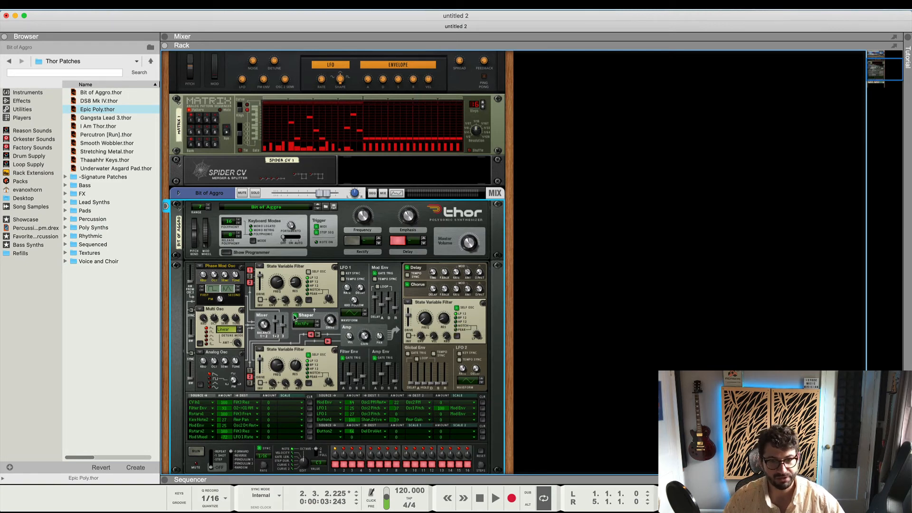
During playback set LFO 2 to 98% level at 3.29 Hz and sync LFO 1 to 1/16
{"action": "left_click", "coordinate": [494, 498]}
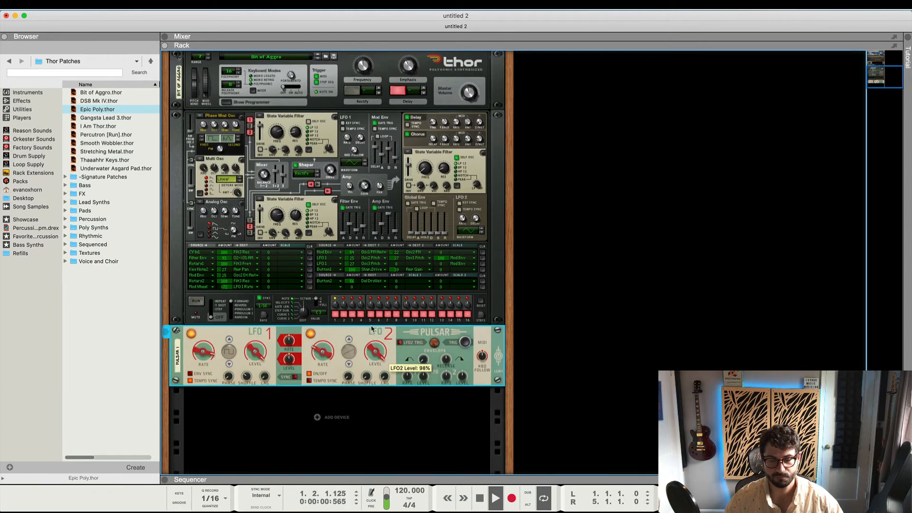
{"action": "left_click_drag", "start_coordinate": [319, 351], "coordinate": [322, 347]}
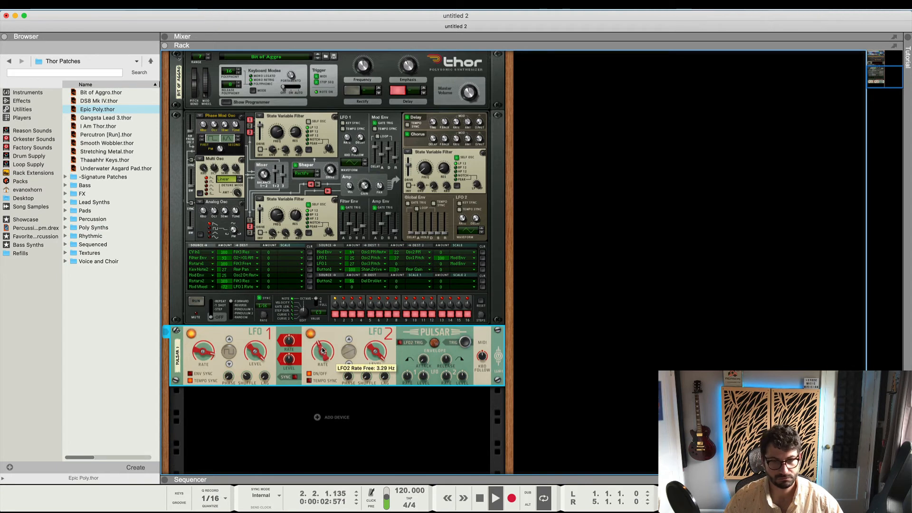
{"action": "left_click_drag", "start_coordinate": [320, 348], "coordinate": [320, 334]}
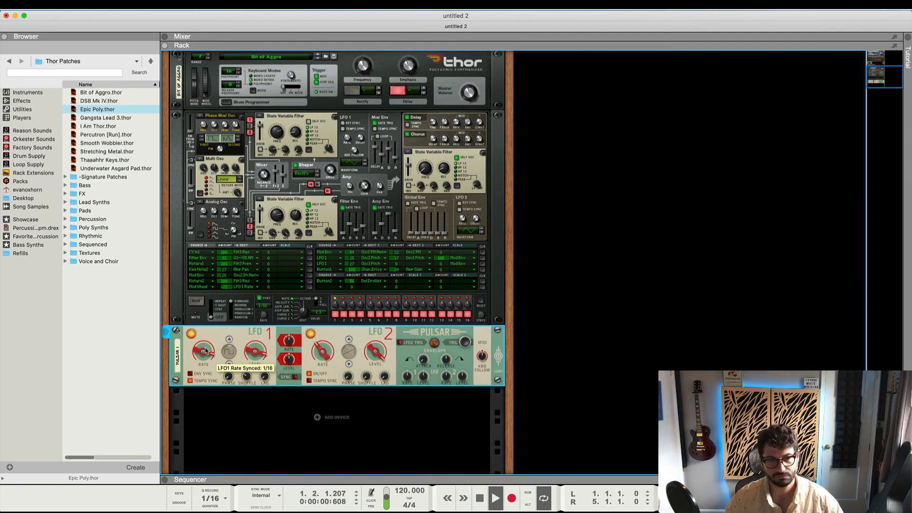
{"action": "left_click_drag", "start_coordinate": [203, 349], "coordinate": [205, 340]}
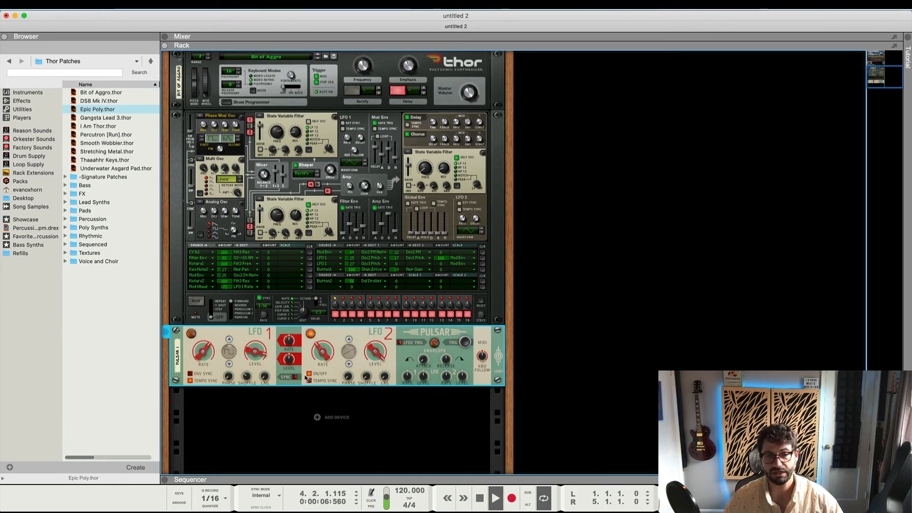
{"action": "left_click", "coordinate": [308, 373]}
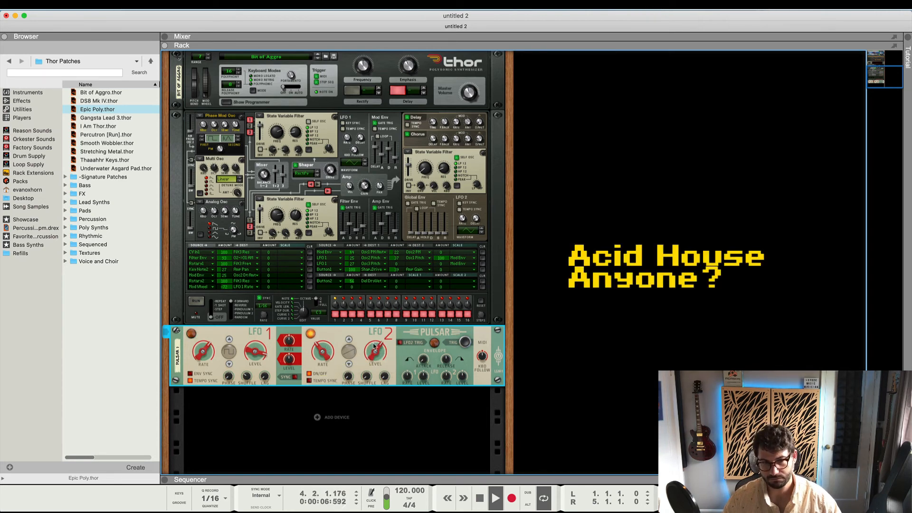
{"action": "left_click_drag", "start_coordinate": [320, 354], "coordinate": [322, 349]}
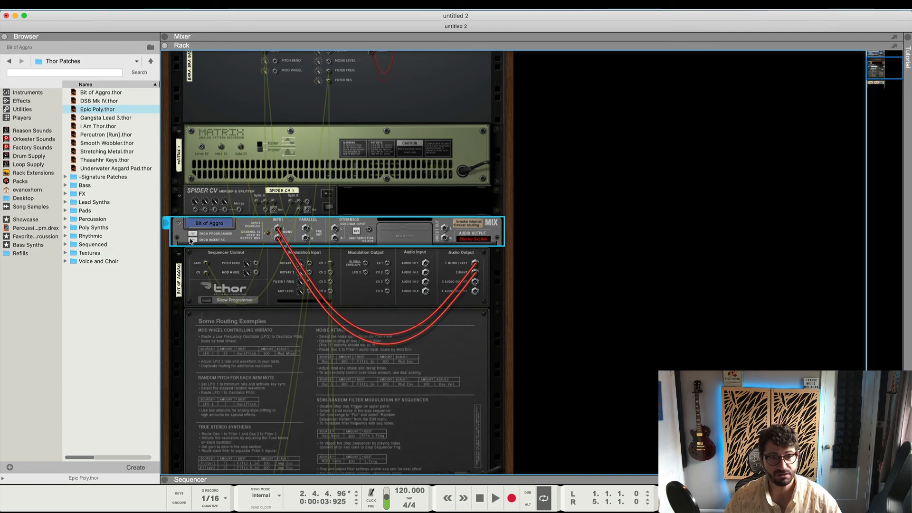
Expand the Bit of Aggro mix channel's back panel and cable Pulsar into its Pan CV In
{"action": "left_click", "coordinate": [192, 232]}
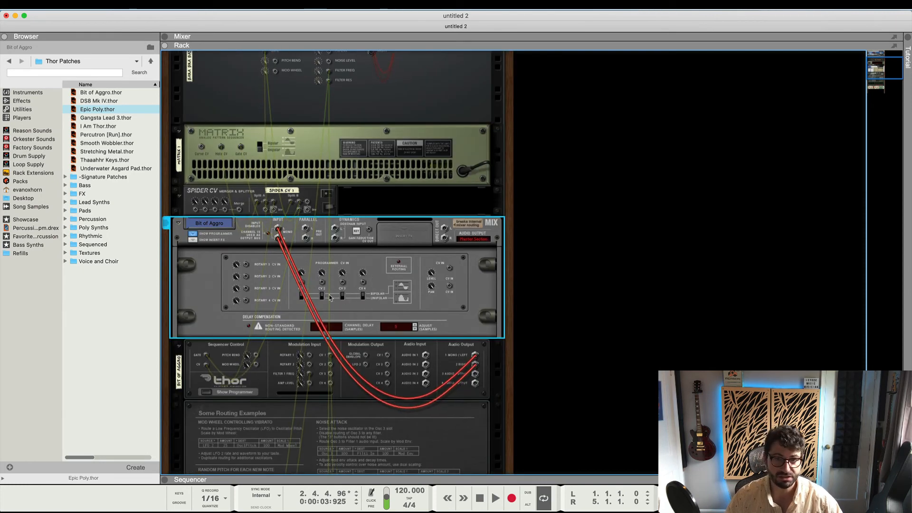
{"action": "mouse_move", "coordinate": [243, 298]}
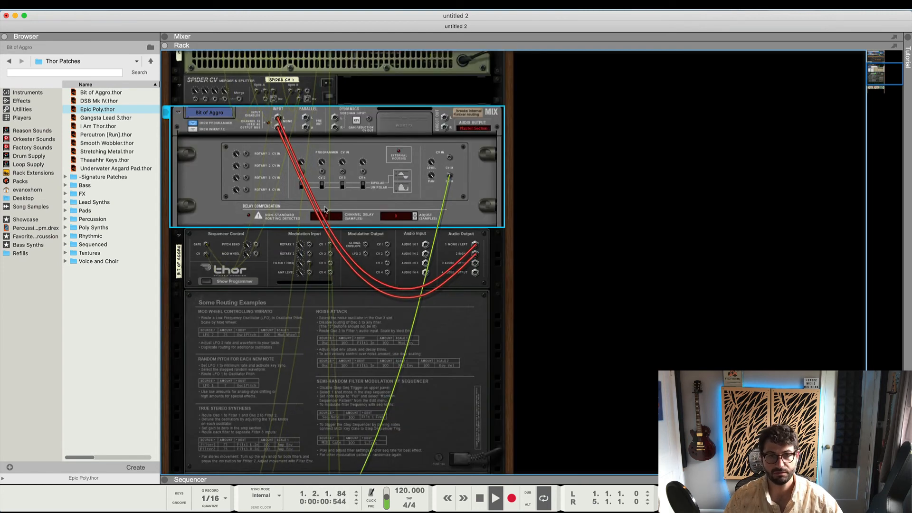
{"action": "scroll", "scroll_direction": "down", "scroll_amount": 3}
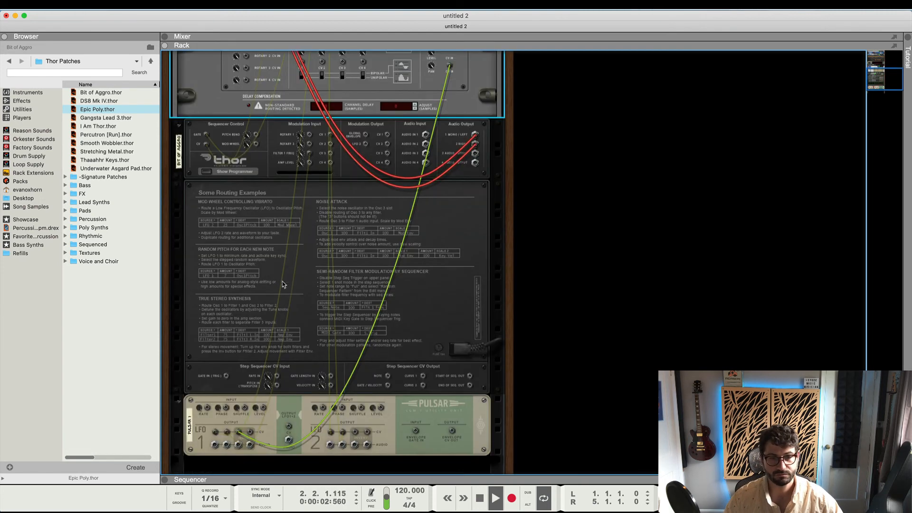